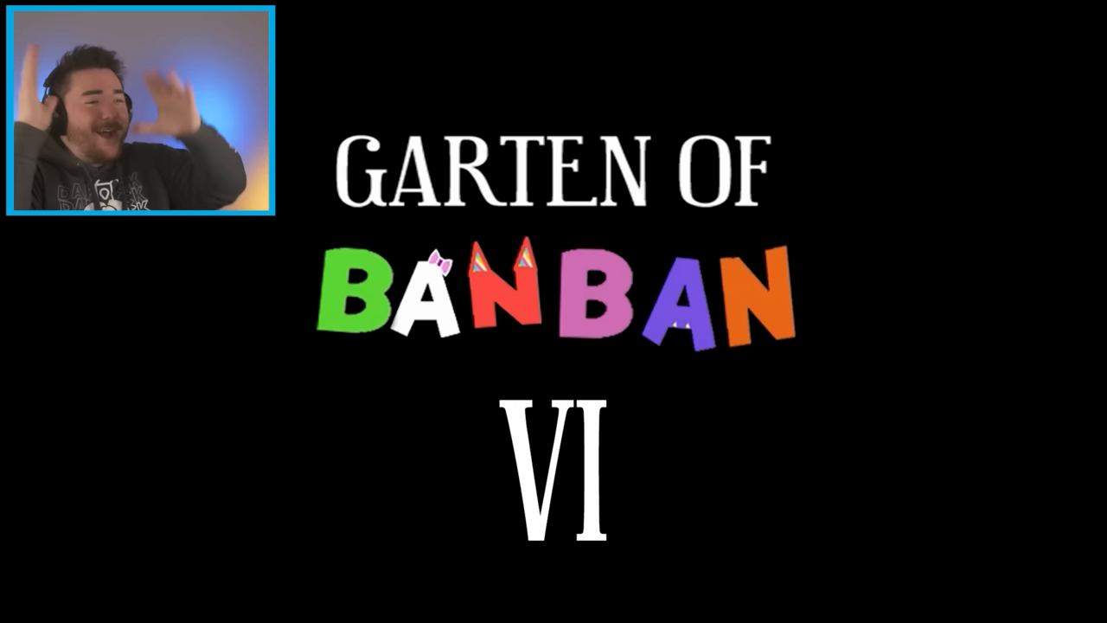
{"action": "mouse_move", "coordinate": [846, 589]}
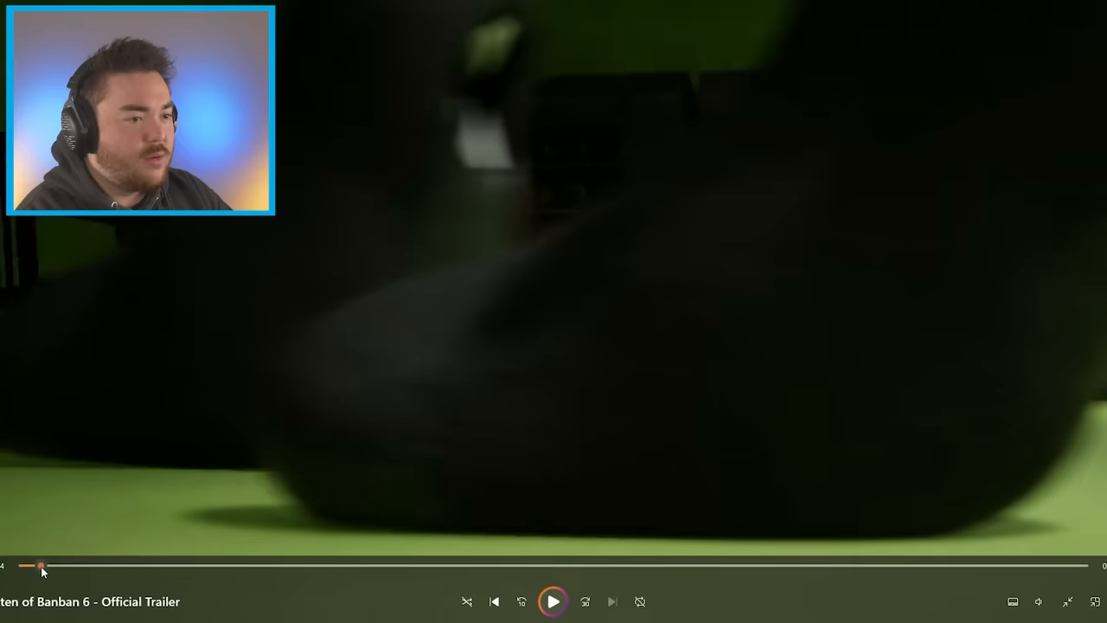
- Resume the trailer and let it play past the night-time brick building into the railing scene
{"action": "left_click", "coordinate": [553, 601]}
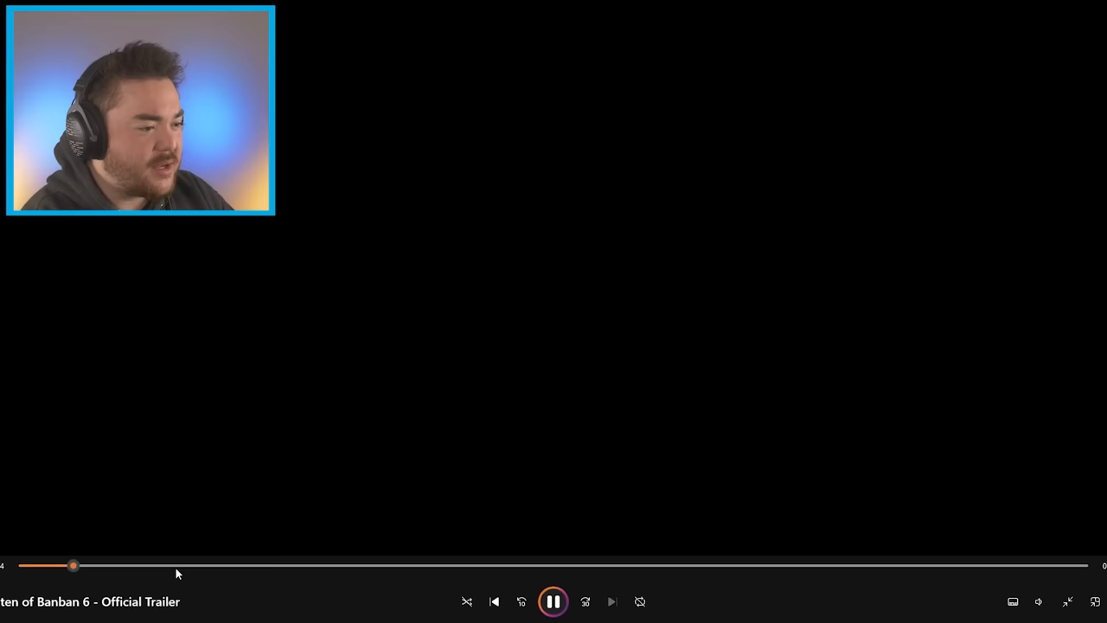
{"action": "left_click", "coordinate": [553, 601]}
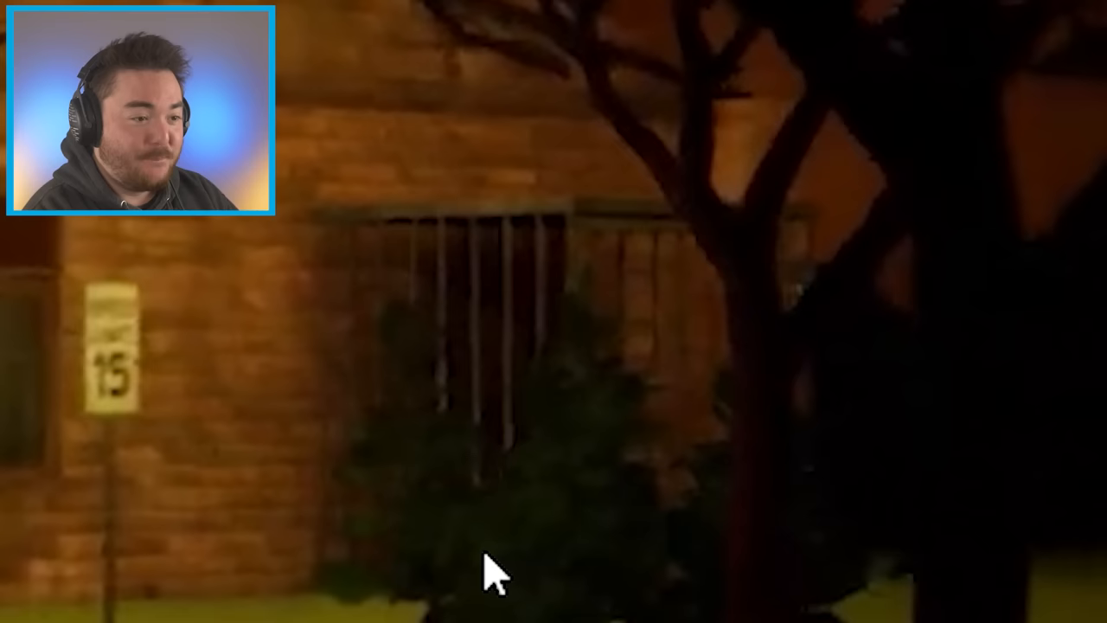
{"action": "mouse_move", "coordinate": [773, 359]}
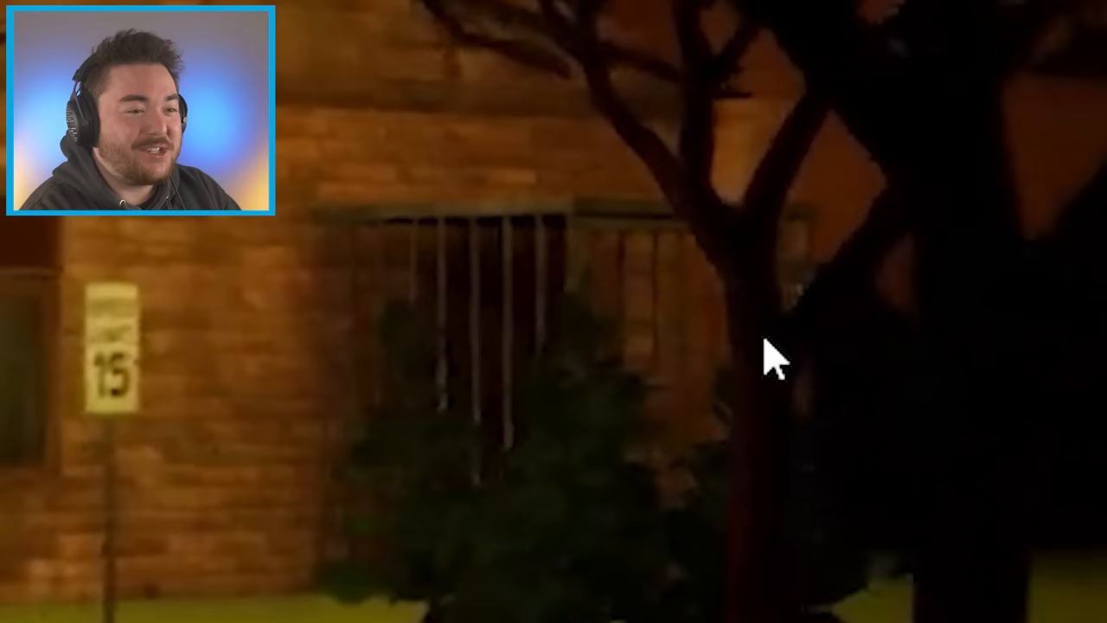
{"action": "left_click", "coordinate": [246, 565]}
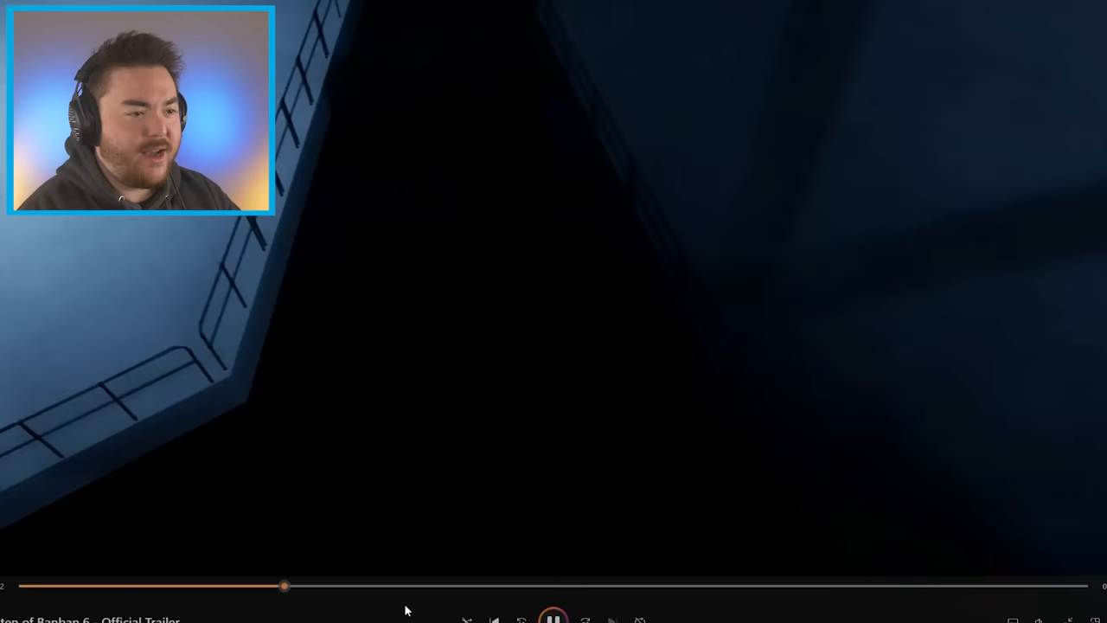
- Stop the trailer on the glowing purple eyes in the dark, about 30% through
{"action": "left_click", "coordinate": [553, 616]}
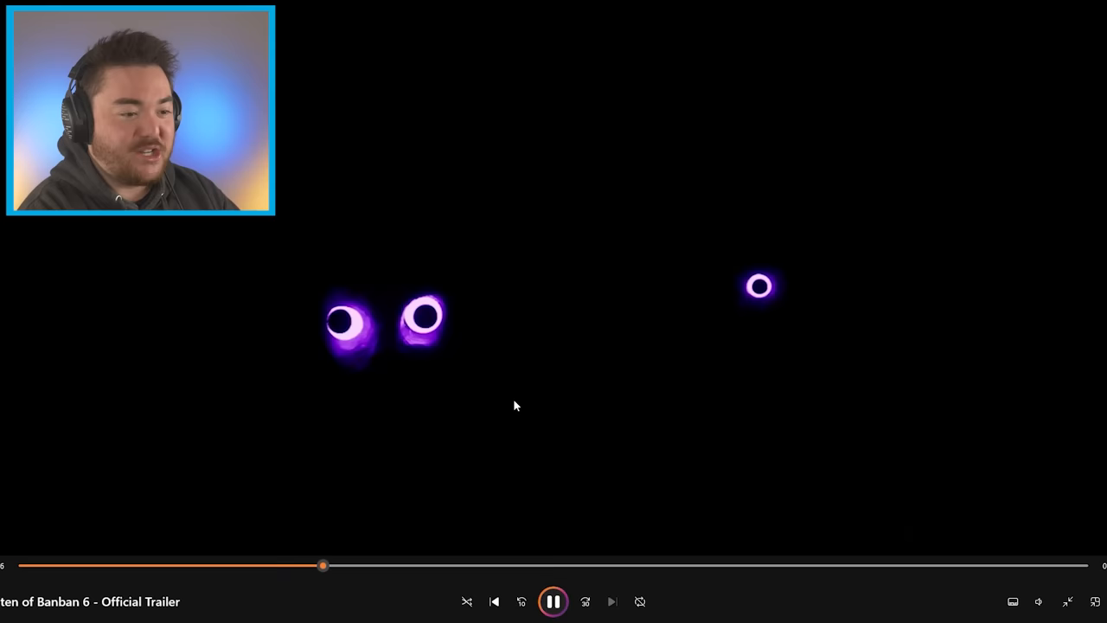
{"action": "left_click", "coordinate": [553, 601]}
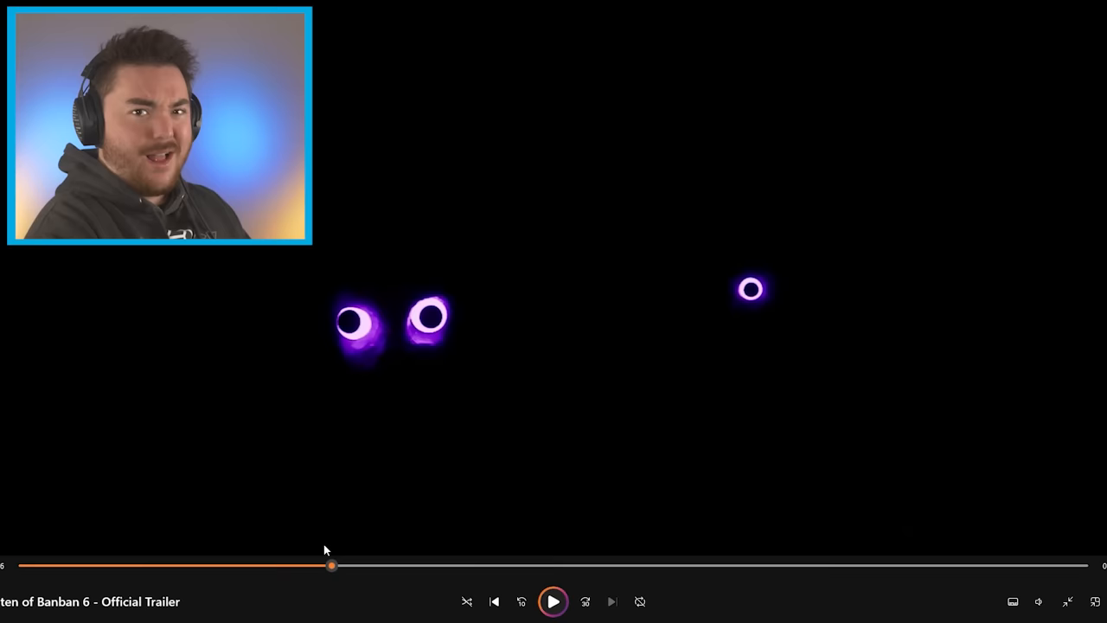
- Pause briefly on the purple creature, then stop on the orange hedge corridor with the lever
{"action": "left_click", "coordinate": [553, 601]}
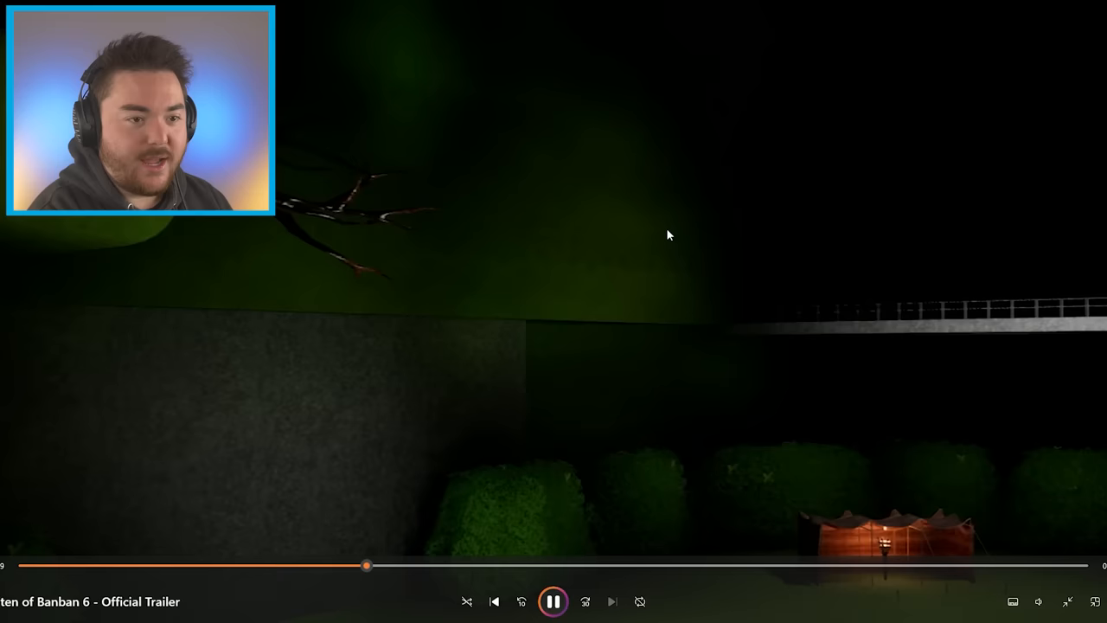
{"action": "left_click", "coordinate": [553, 601]}
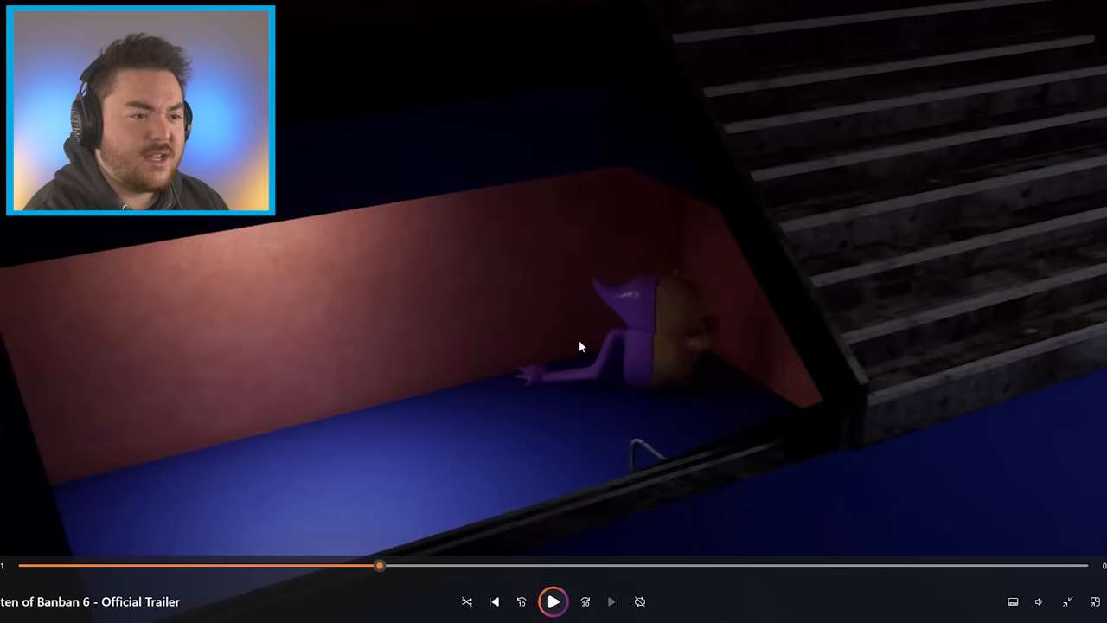
{"action": "left_click", "coordinate": [553, 601]}
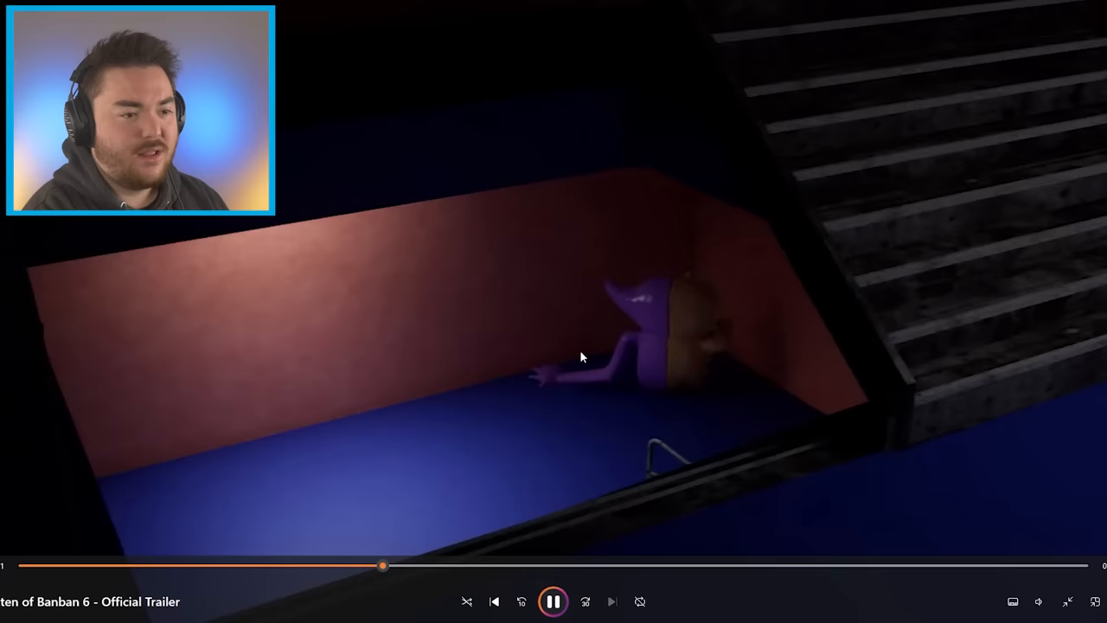
{"action": "left_click", "coordinate": [553, 601]}
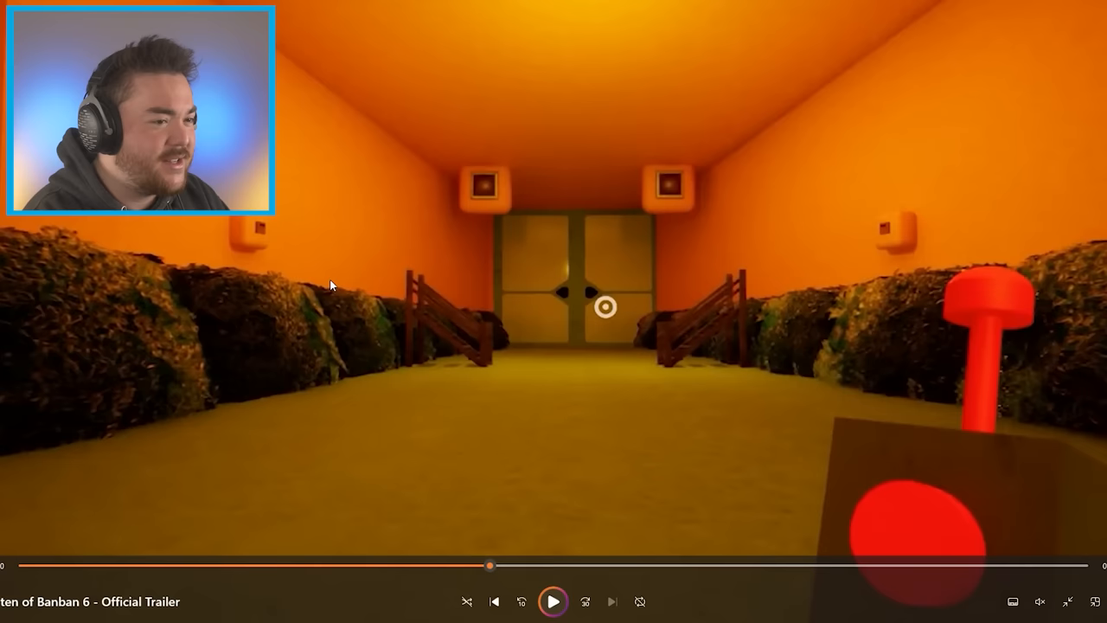
- Jump back to the green creature, ahead to the brick hut, then pause on the bow face
{"action": "left_click", "coordinate": [552, 601]}
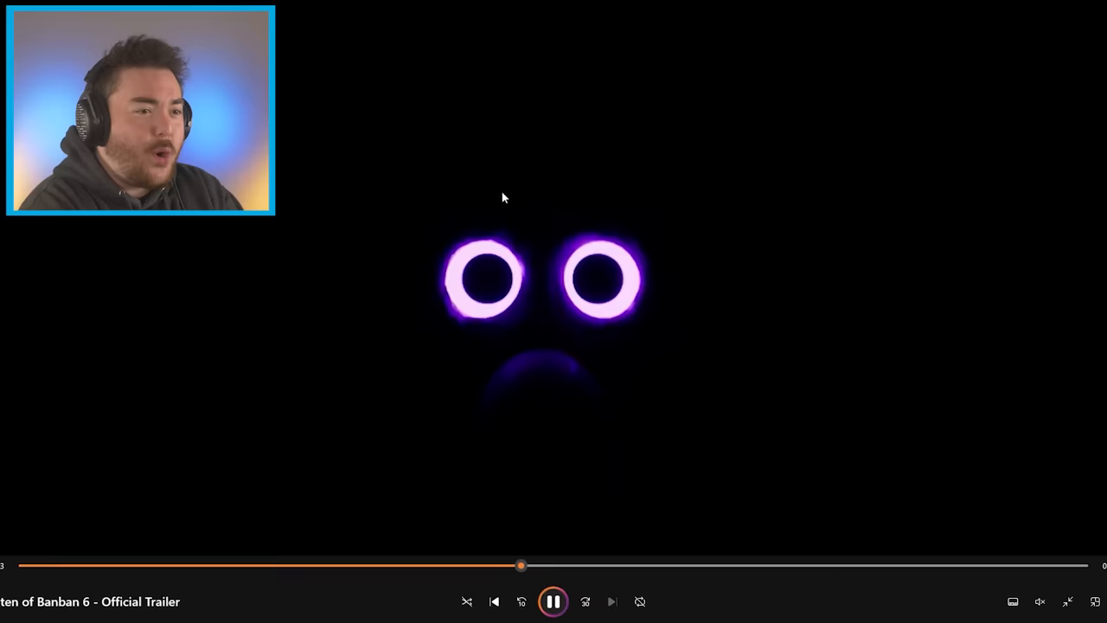
{"action": "left_click", "coordinate": [552, 601]}
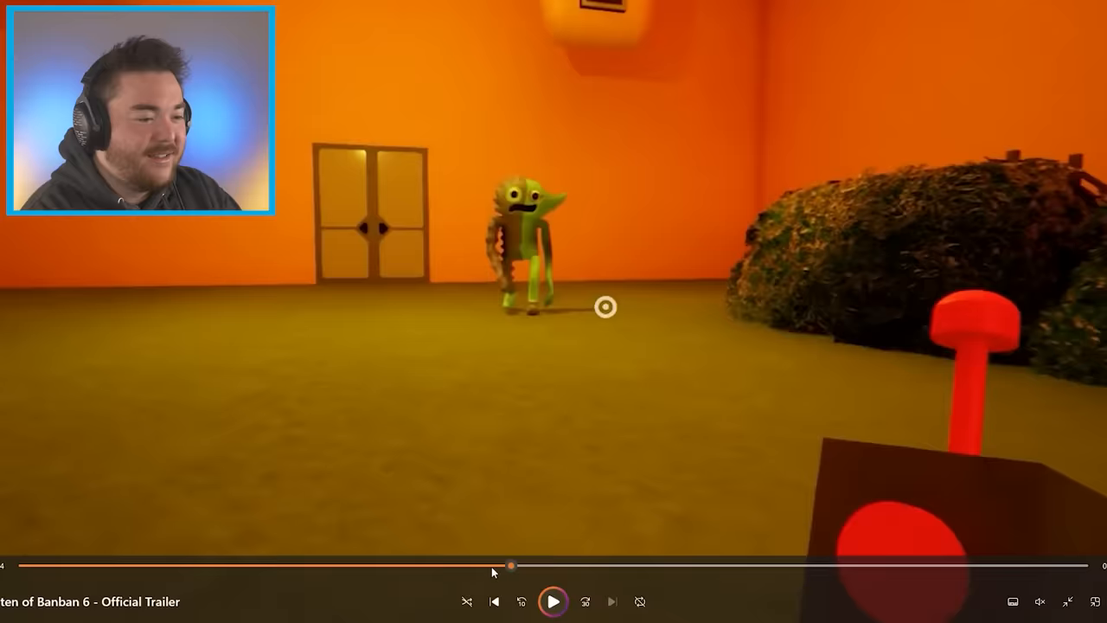
{"action": "left_click", "coordinate": [553, 601]}
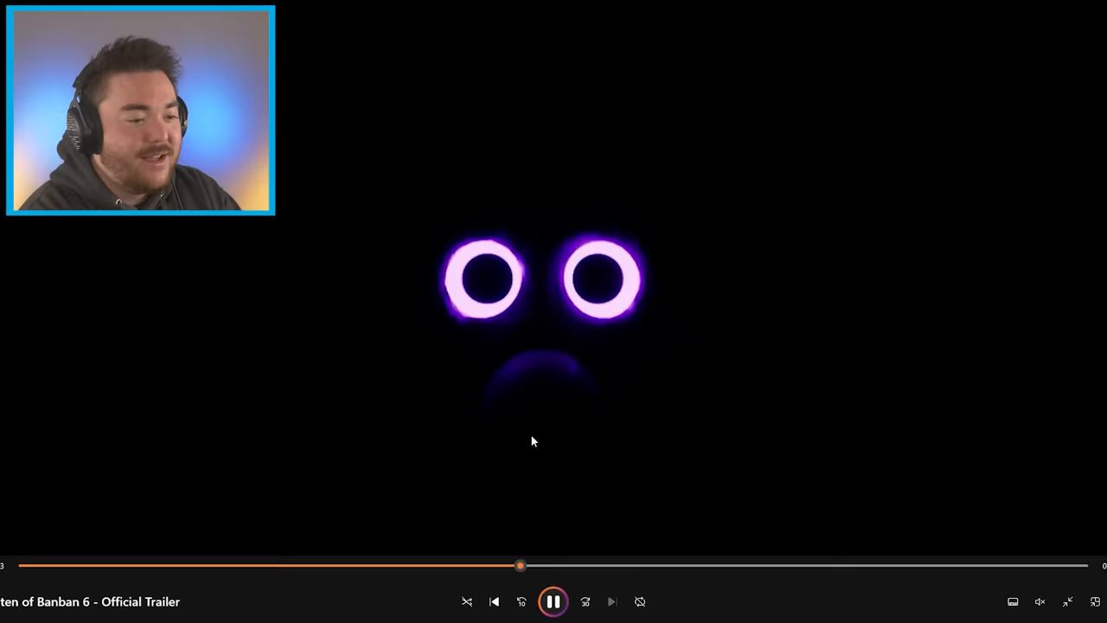
{"action": "left_click", "coordinate": [553, 601]}
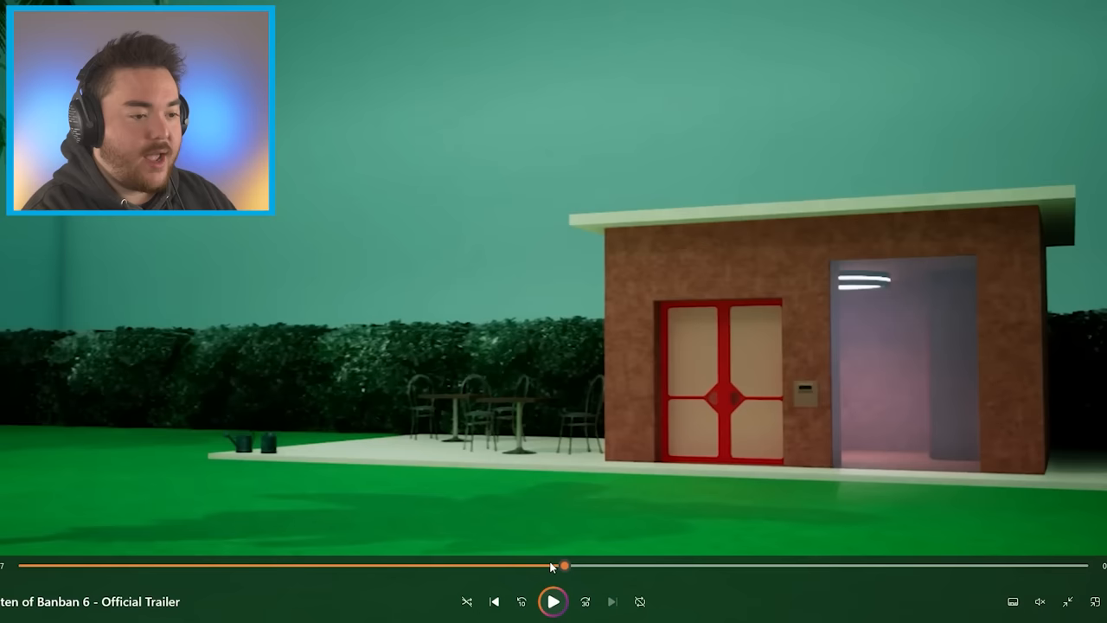
{"action": "mouse_move", "coordinate": [538, 219]}
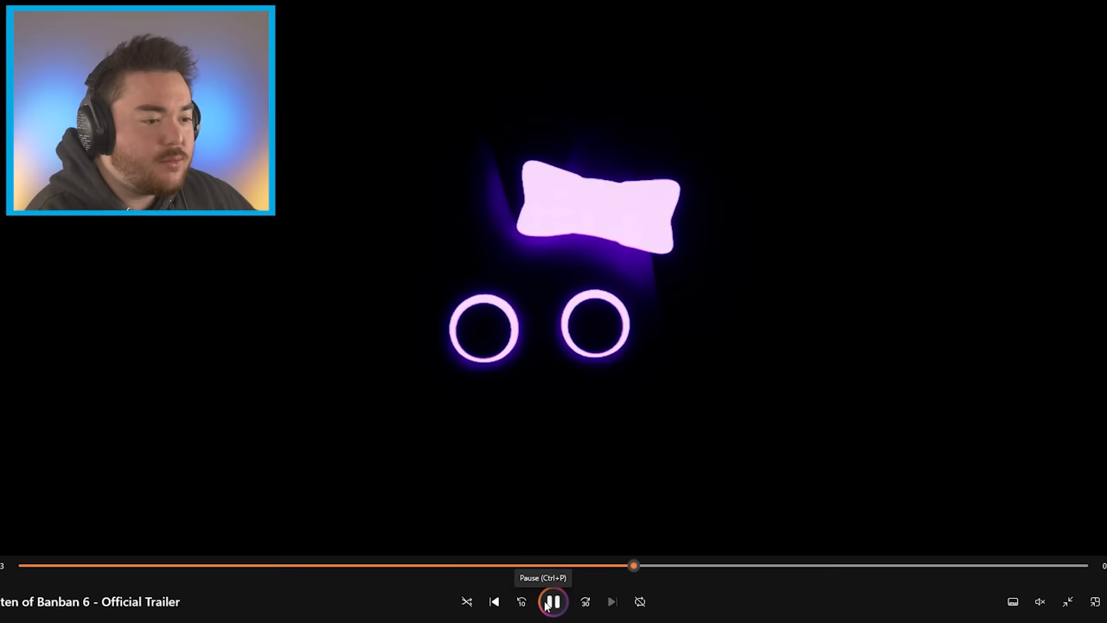
{"action": "left_click", "coordinate": [553, 601]}
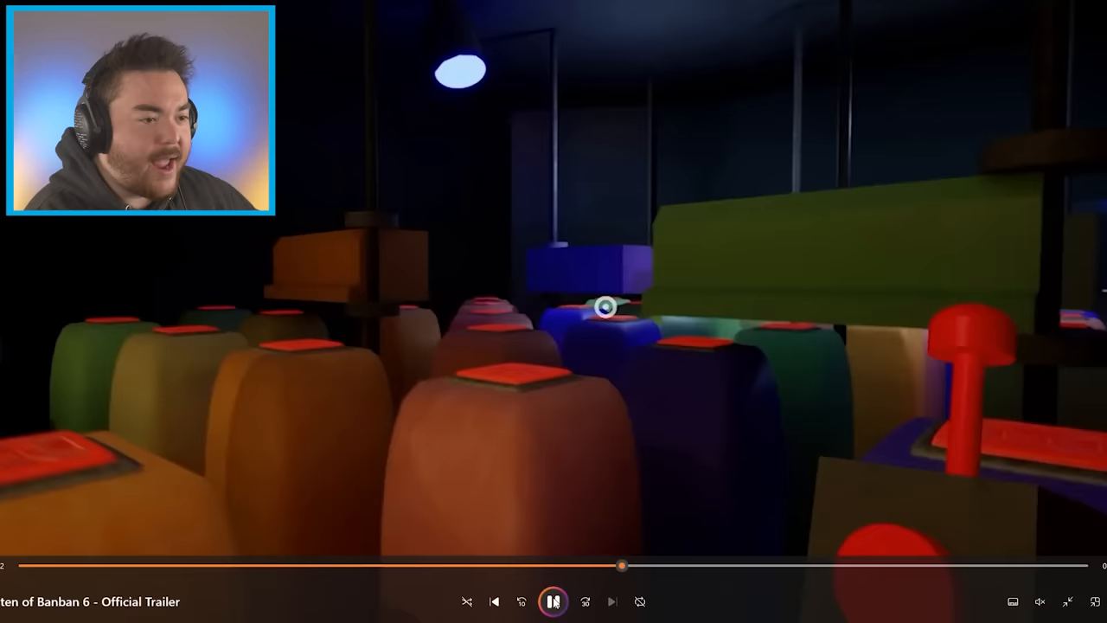
- Pause on the colorful block room, then skip ahead to the dark glowing green foliage scene
{"action": "left_click", "coordinate": [552, 601]}
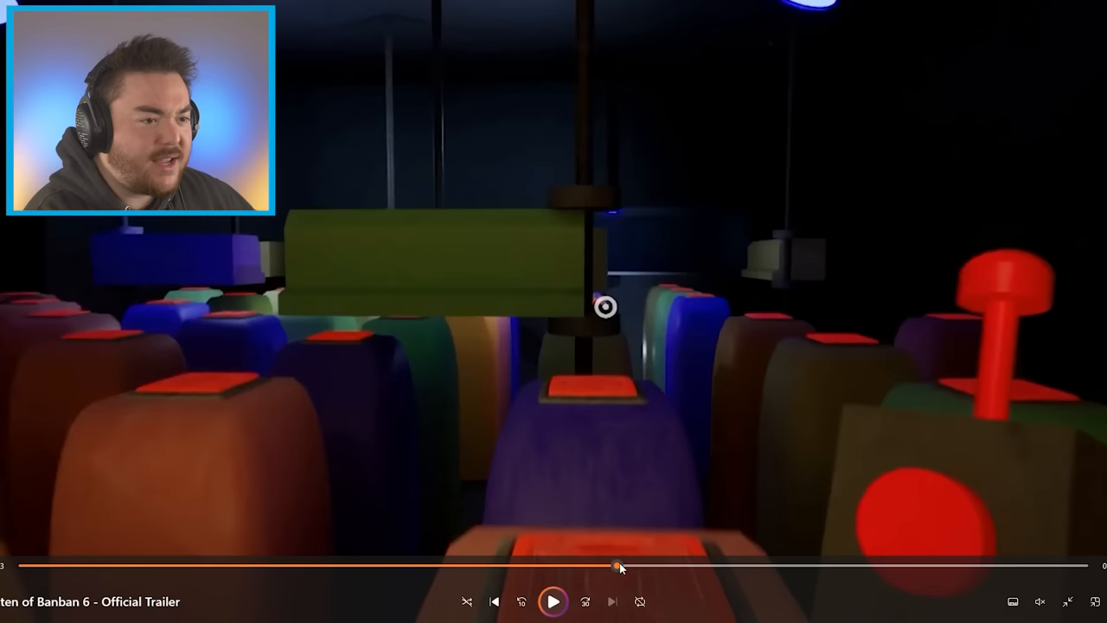
{"action": "mouse_move", "coordinate": [684, 292]}
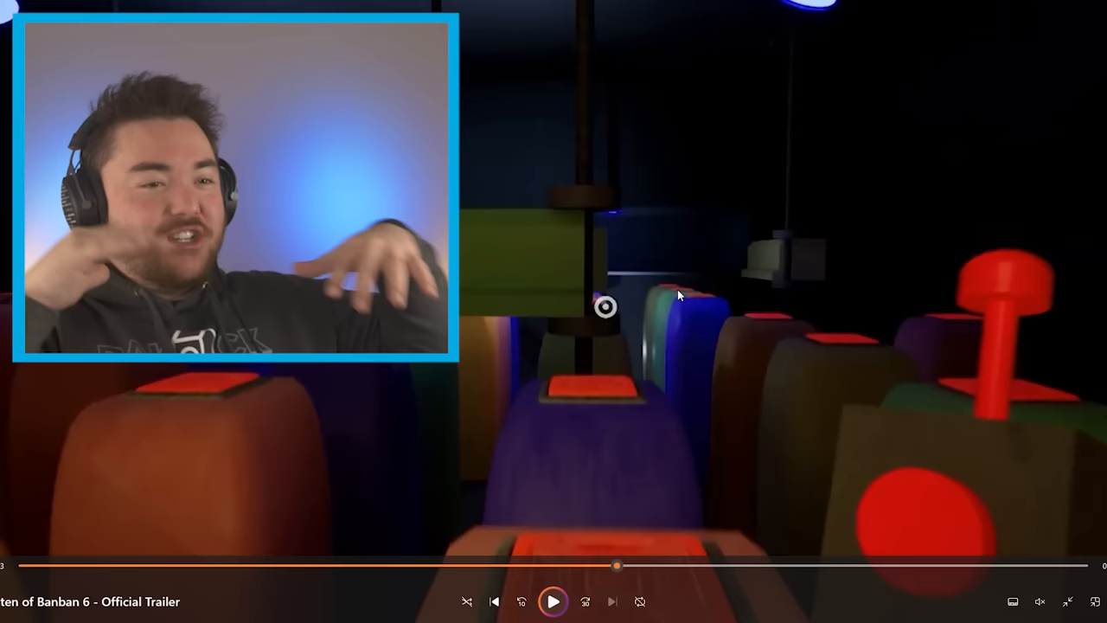
{"action": "left_click", "coordinate": [489, 565]}
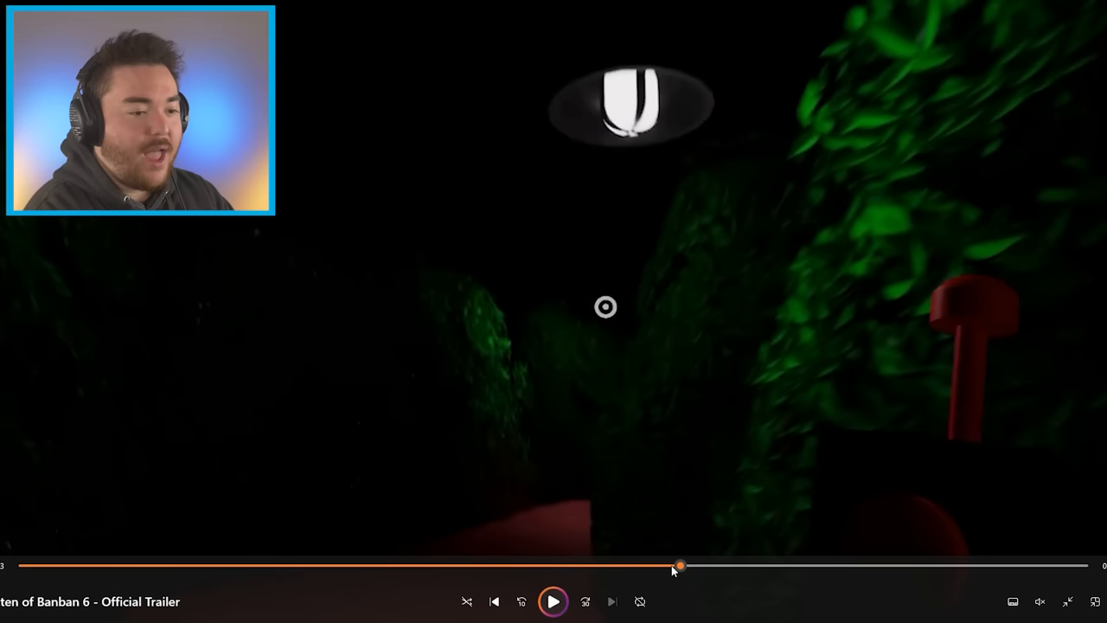
- Reach the orange character-lineup mural scene and bring up the game's Steam store page
{"action": "left_click", "coordinate": [552, 601]}
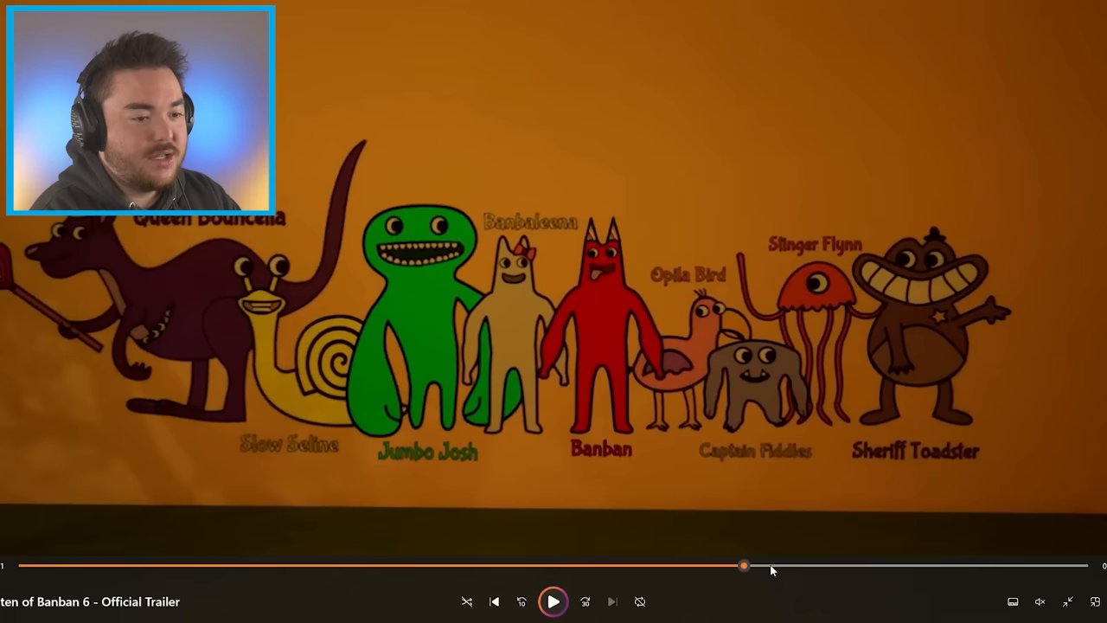
{"action": "left_click", "coordinate": [744, 564]}
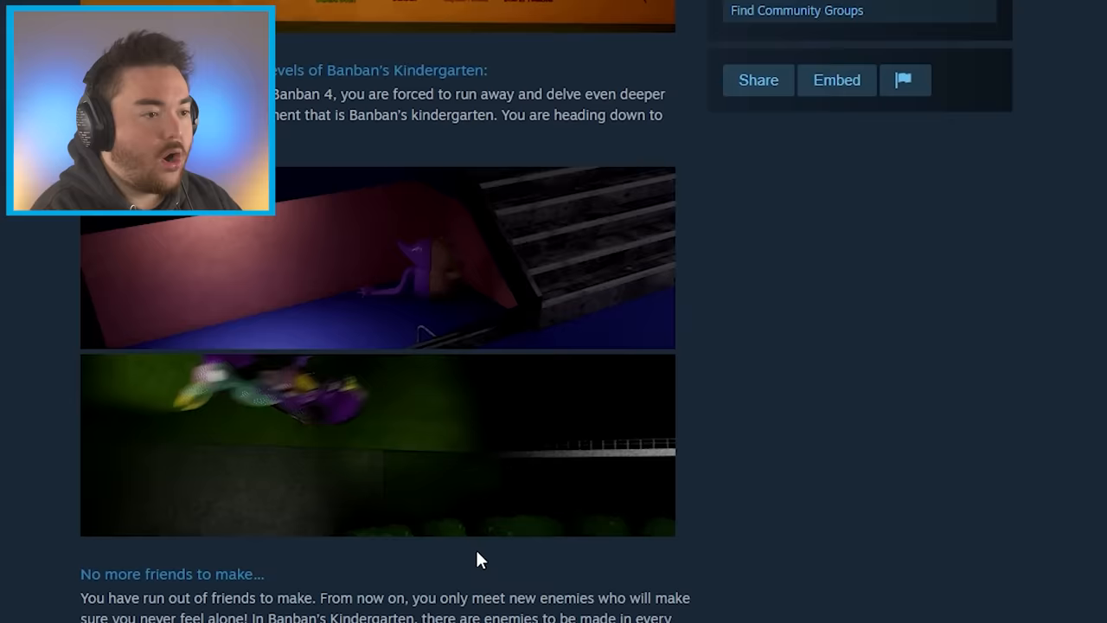
- Browse the Steam page's description, screenshots and 2023 planned release date
{"action": "scroll", "scroll_direction": "up", "scroll_amount": 3}
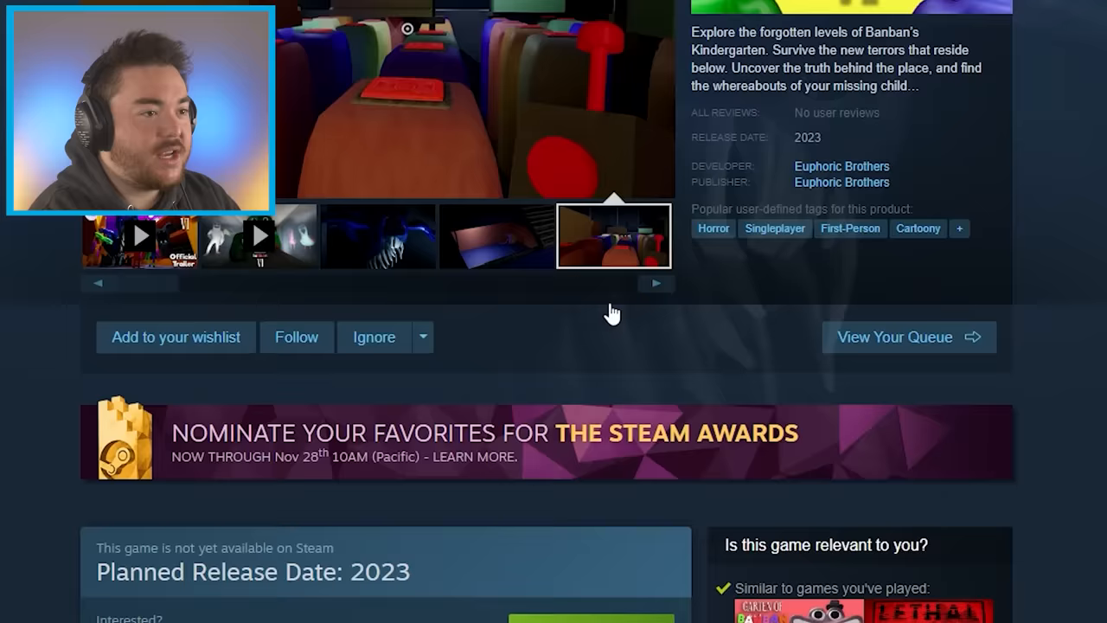
{"action": "scroll", "scroll_direction": "down", "scroll_amount": 3}
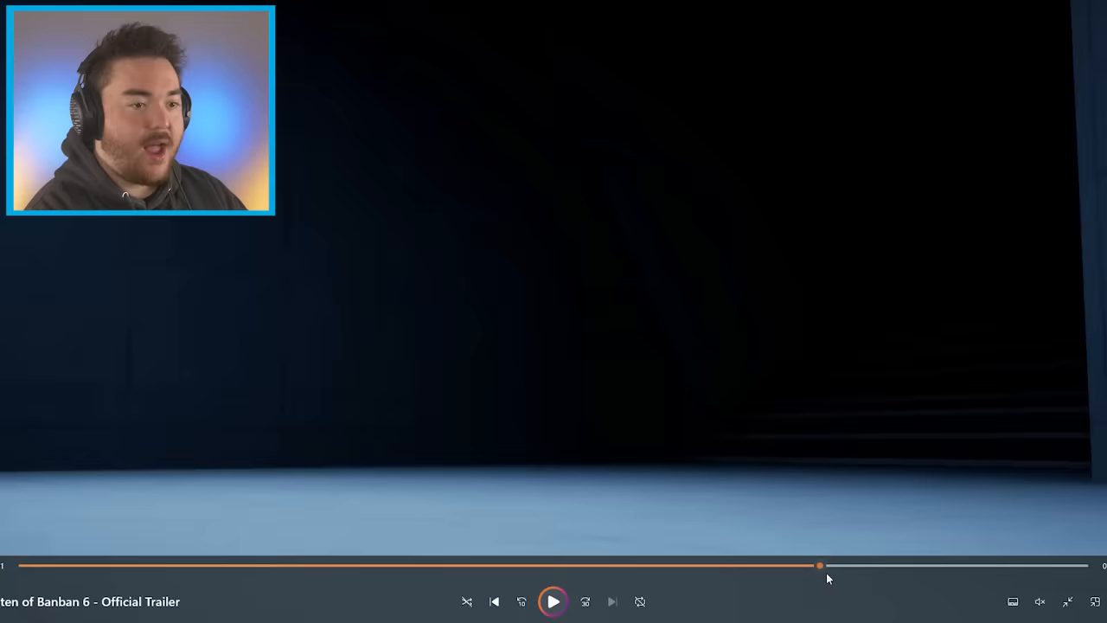
- Advance to the fanged blue monster, then the mural with the two-headed turtle and red fox
{"action": "left_click_drag", "start_coordinate": [819, 565], "coordinate": [927, 564]}
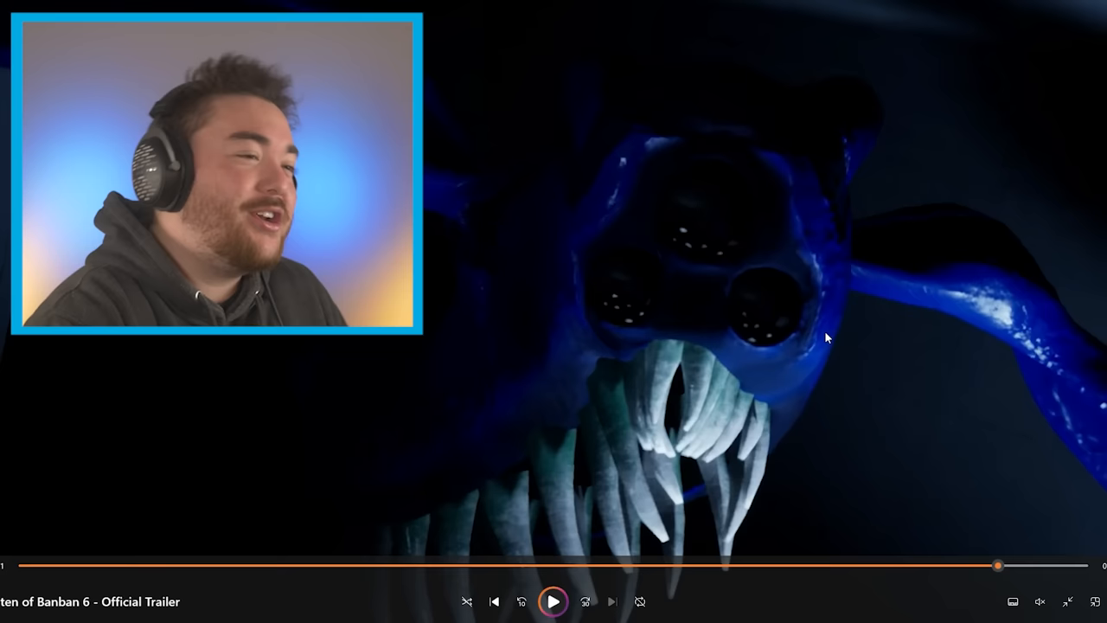
{"action": "left_click", "coordinate": [542, 566]}
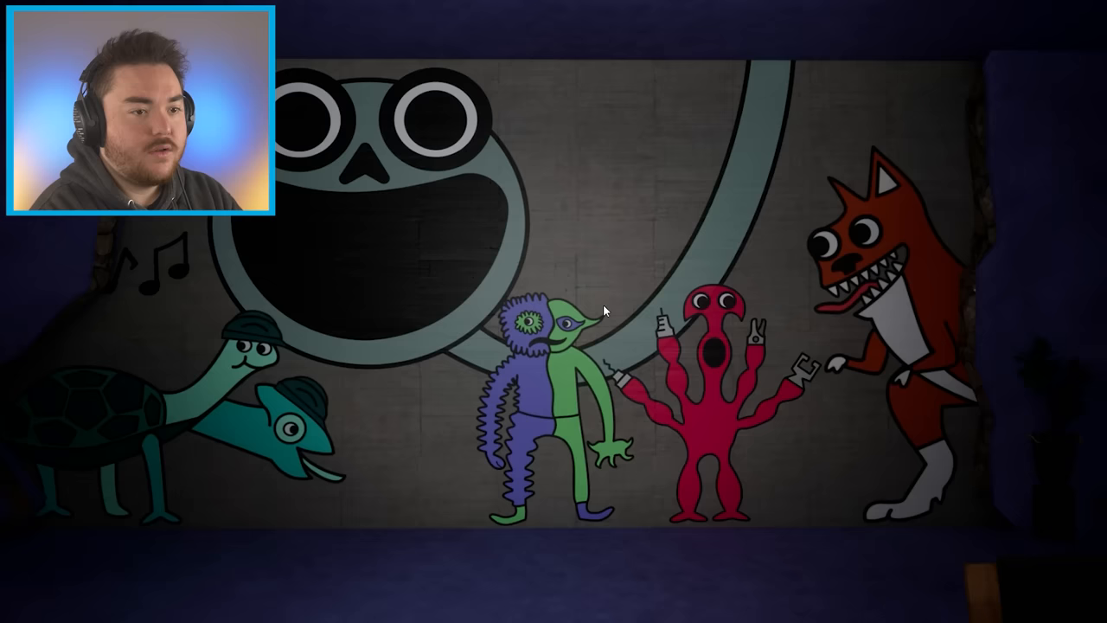
{"action": "mouse_move", "coordinate": [991, 242]}
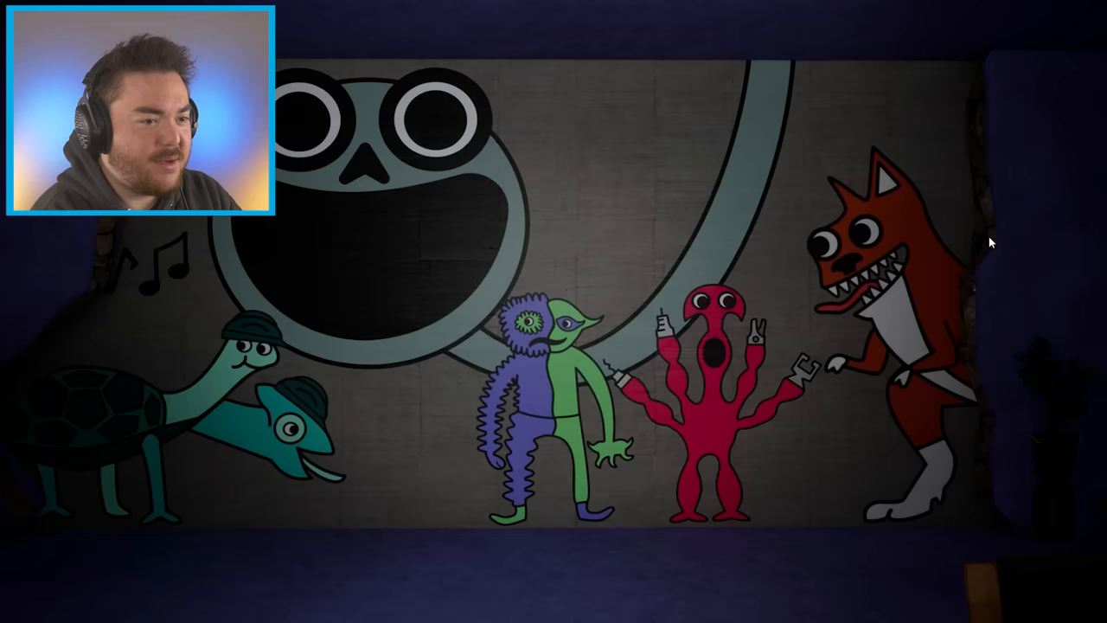
{"action": "mouse_move", "coordinate": [274, 292]}
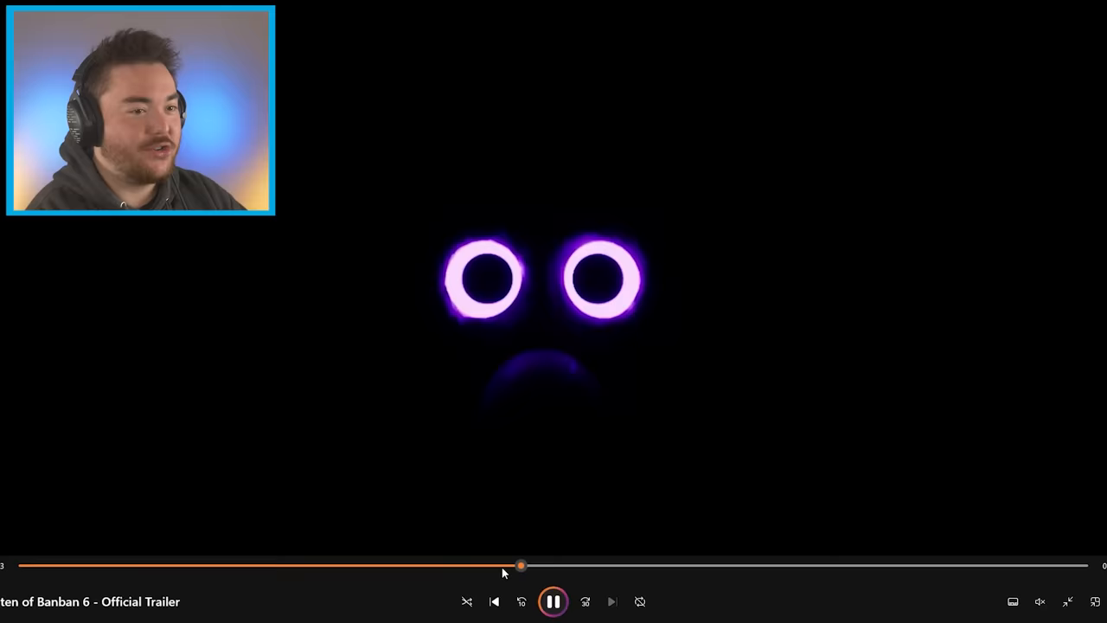
- Scrub through the dark stage, hospital room and hedge scenes to the green creature's orange room
{"action": "left_click", "coordinate": [493, 565]}
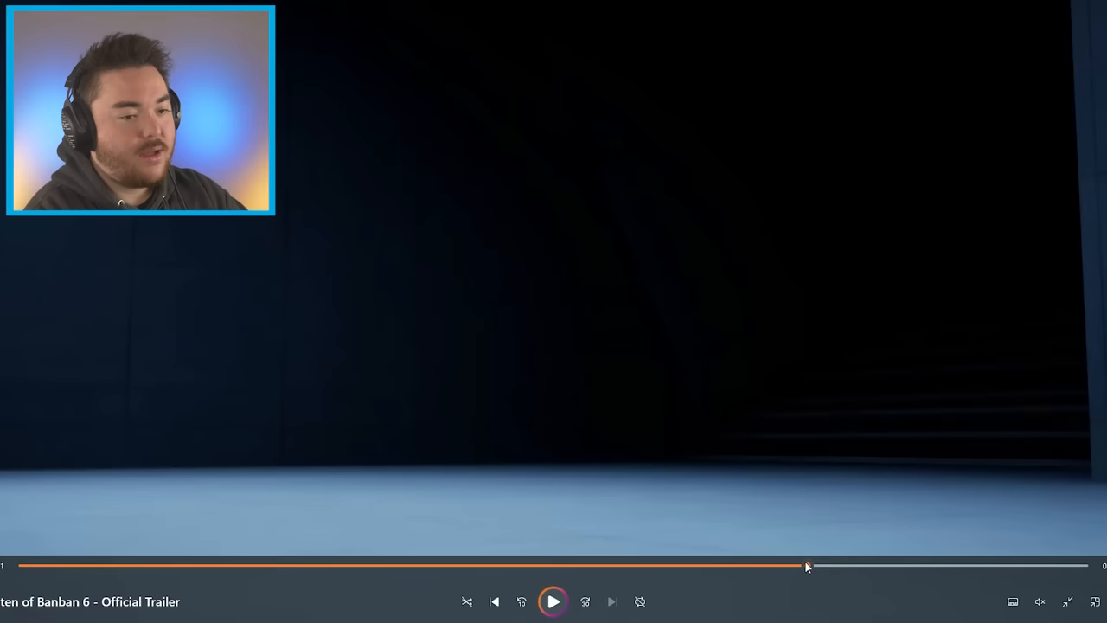
{"action": "left_click_drag", "start_coordinate": [806, 566], "coordinate": [934, 566]}
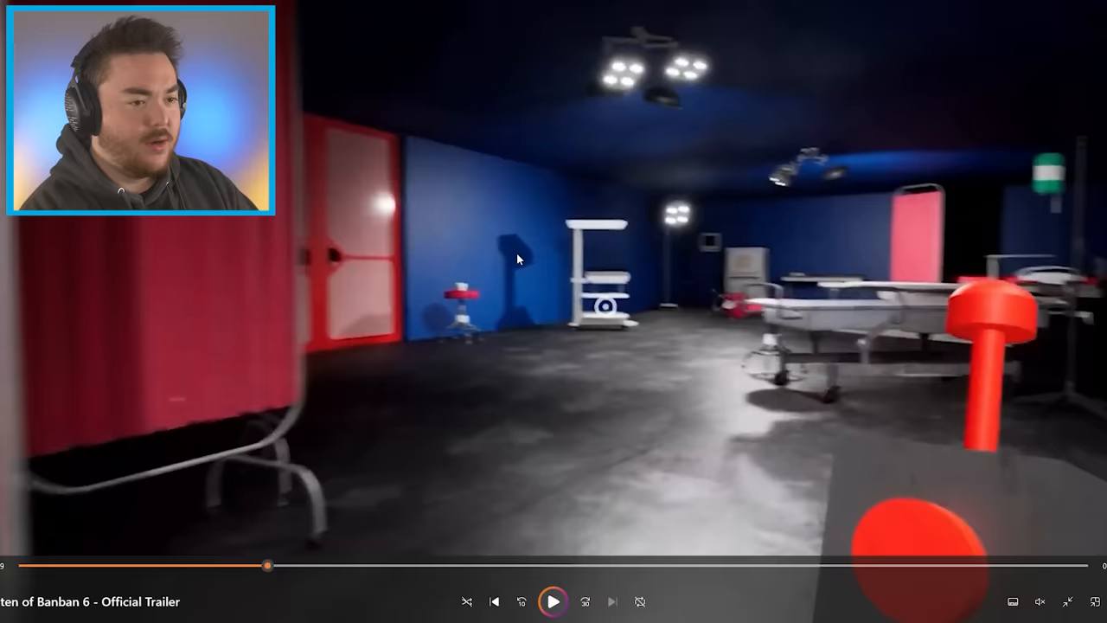
{"action": "left_click", "coordinate": [303, 565]}
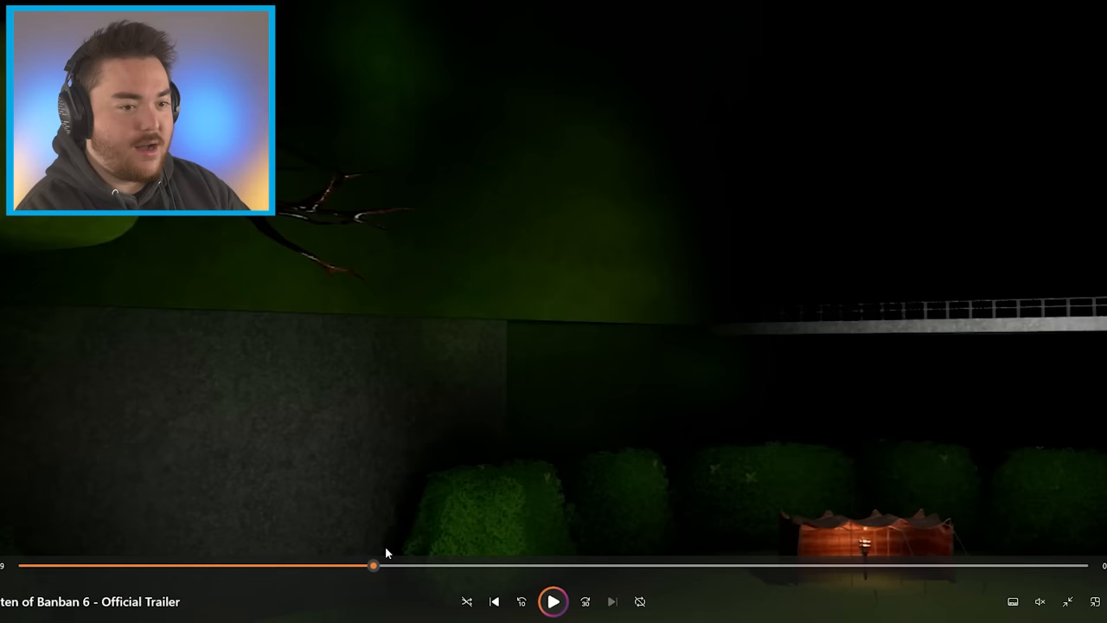
{"action": "left_click_drag", "start_coordinate": [374, 566], "coordinate": [514, 565]}
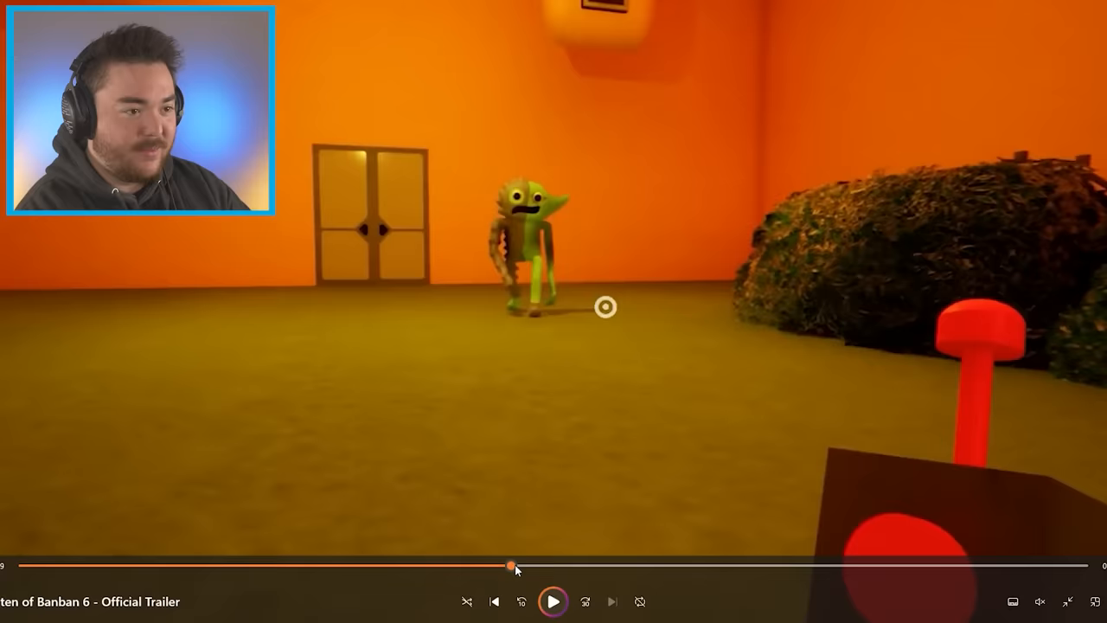